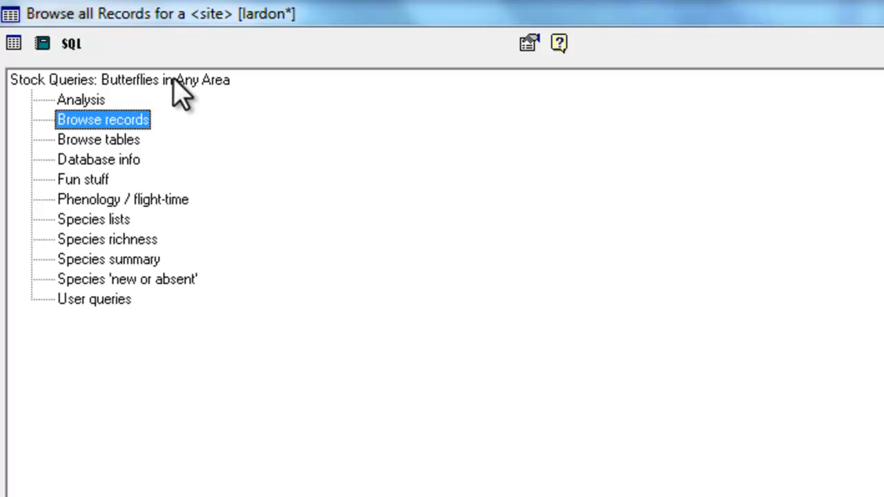
mouse_move(201, 120)
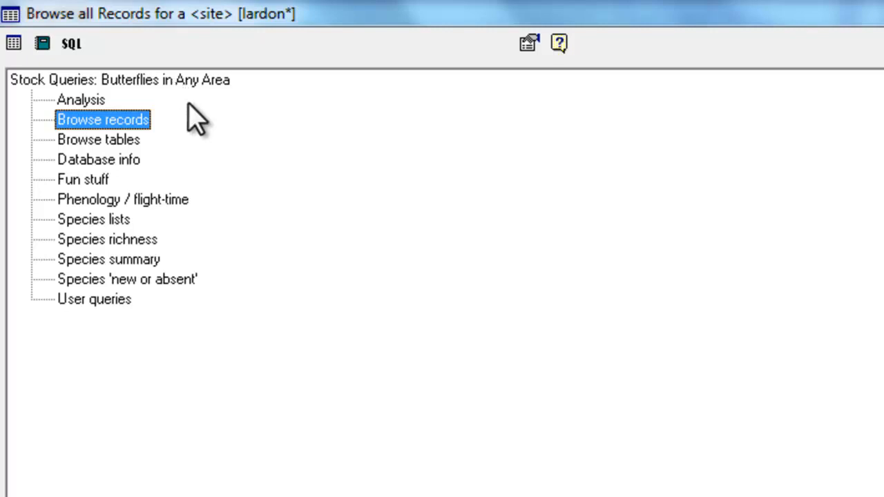
mouse_move(207, 201)
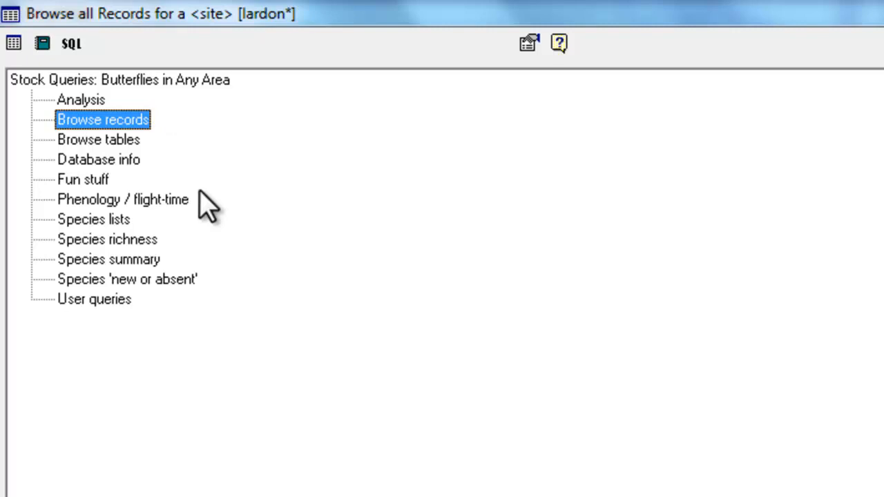
mouse_move(105, 131)
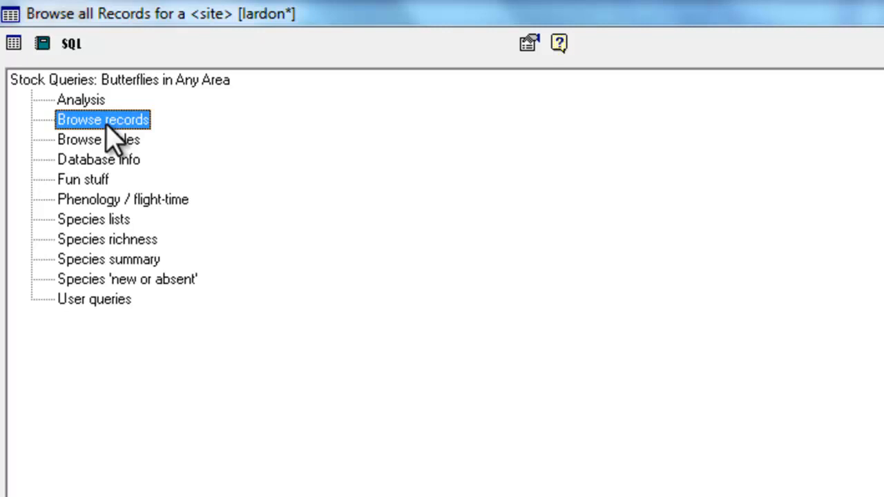
Expand Browse records and select the 'Browse all Records for a <site>' query.
left_click(102, 119)
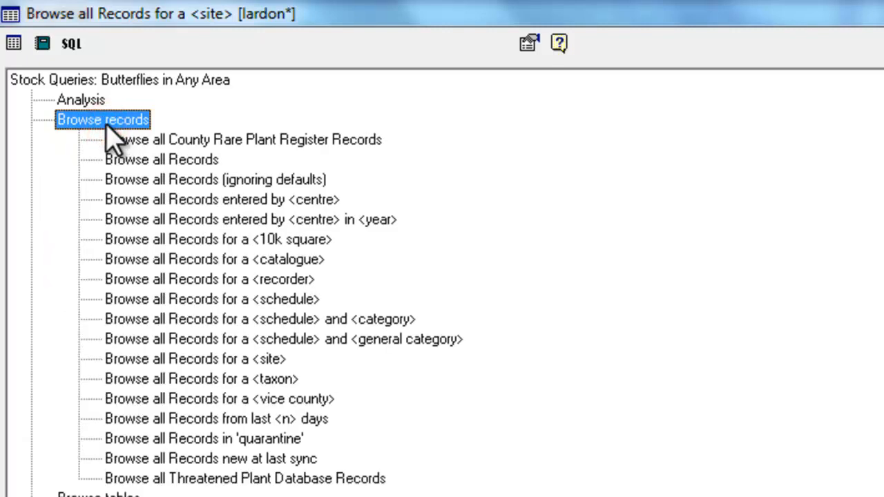
mouse_move(194, 187)
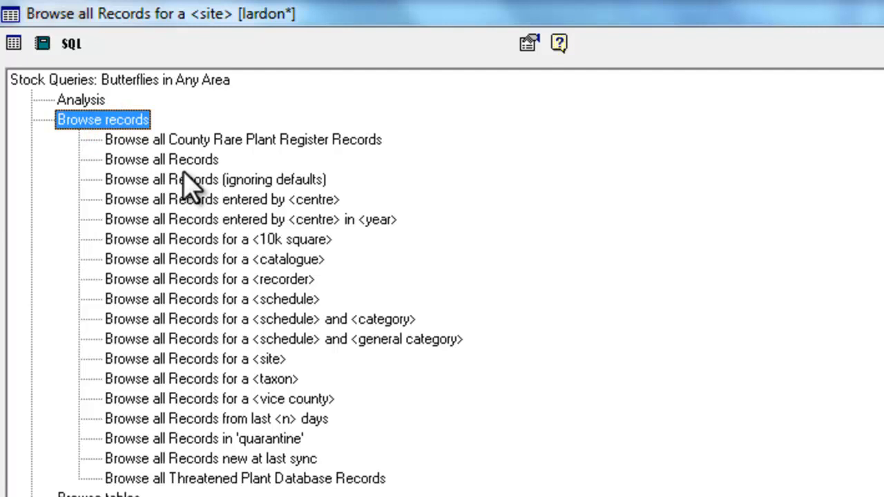
left_click(202, 279)
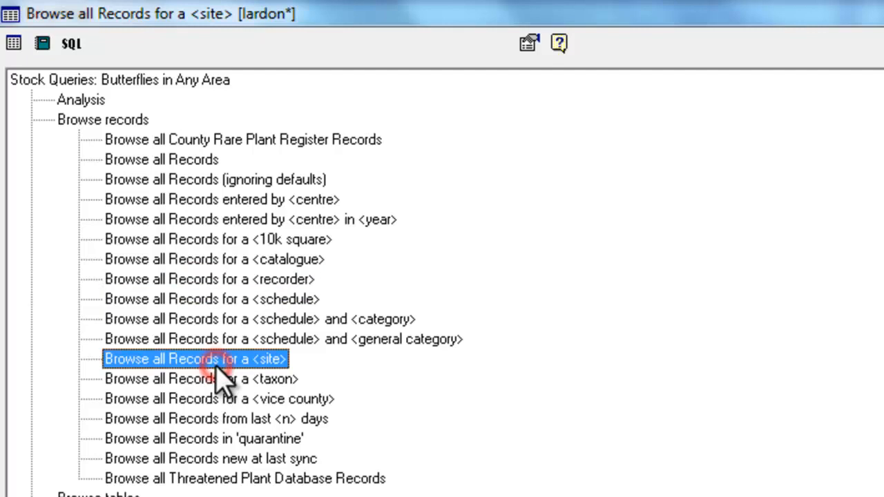
mouse_move(221, 364)
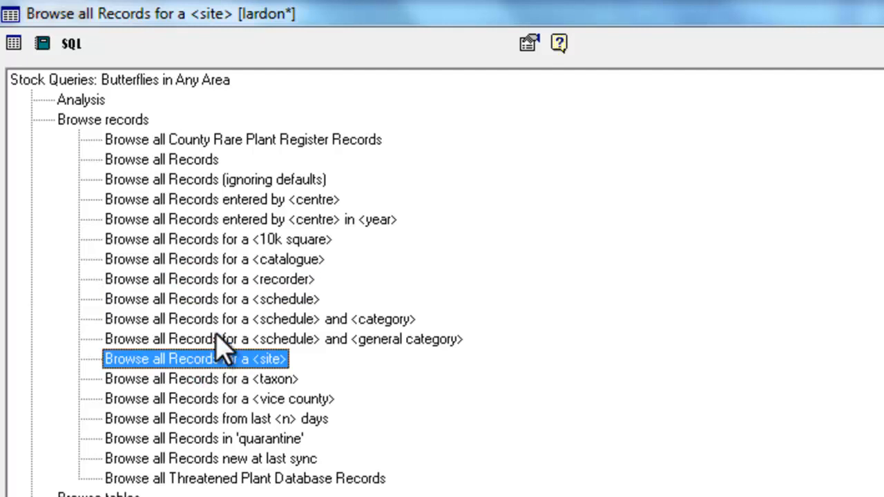
mouse_move(241, 303)
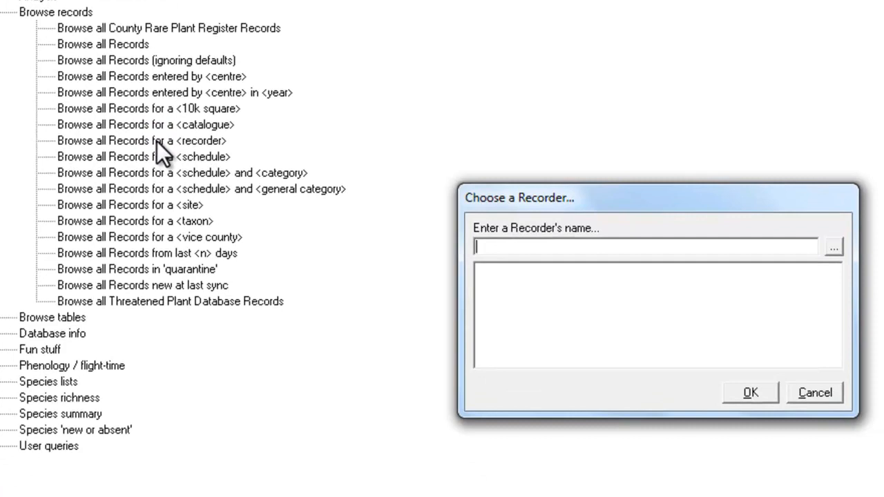
Search recorders for 'harvey' and tick matching recorder entries.
type("harvey")
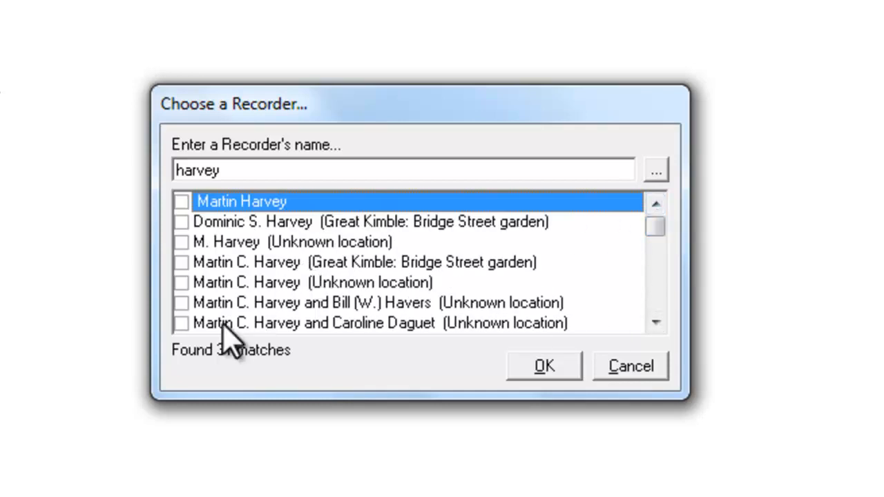
left_click(183, 262)
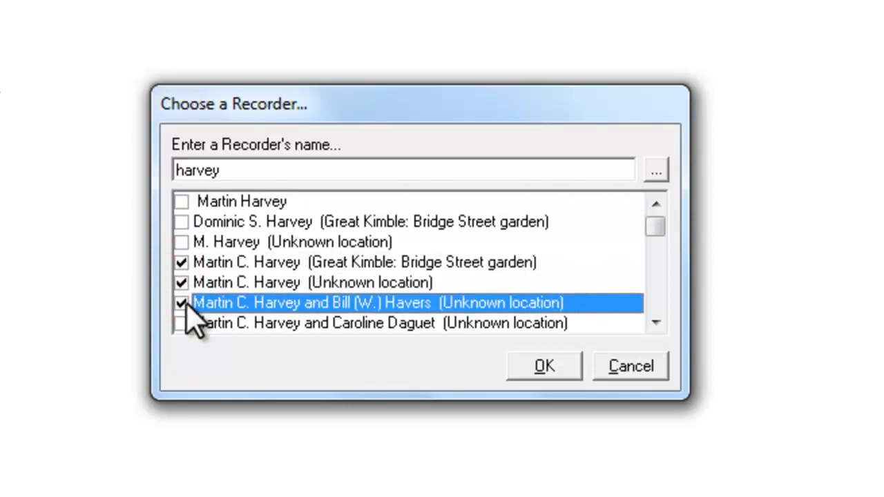
left_click(182, 302)
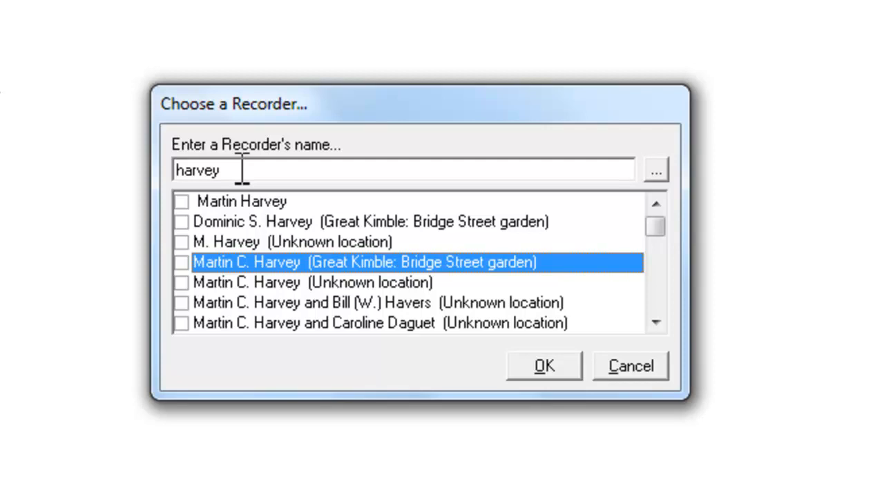
mouse_move(237, 186)
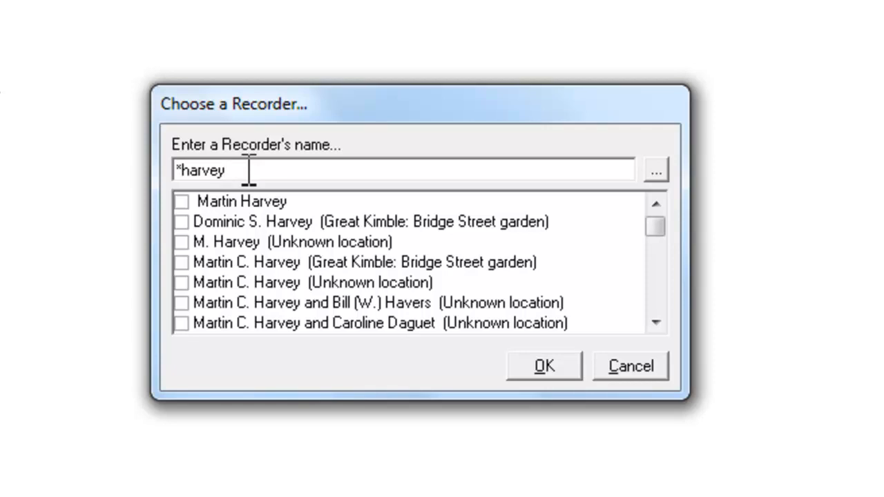
Change the recorder search to the wildcard pattern '*harvey*' and find its 31 matches.
type("*")
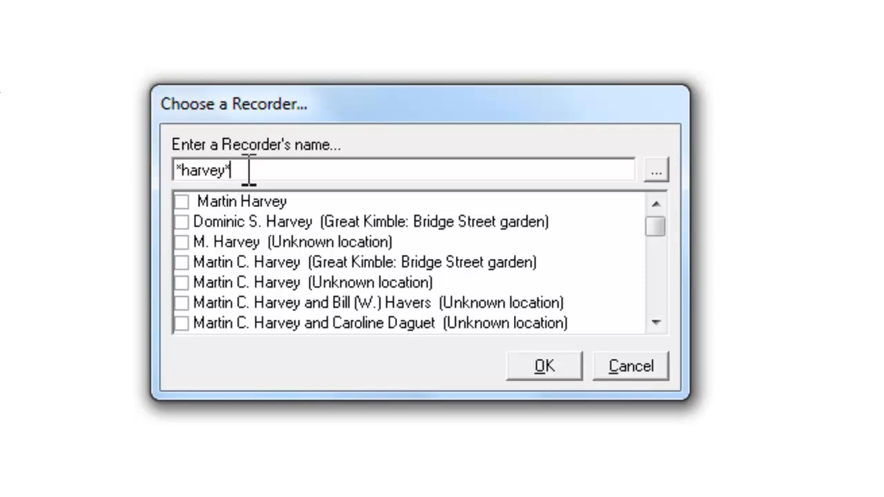
left_click(241, 201)
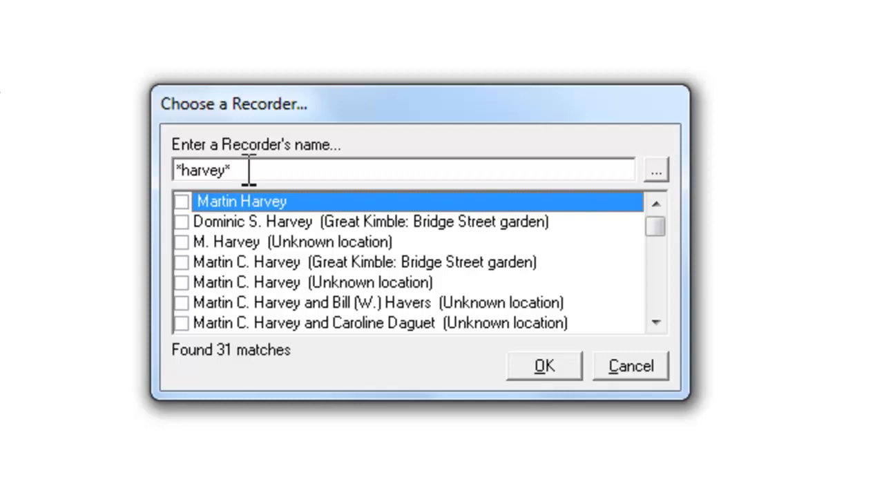
mouse_move(303, 311)
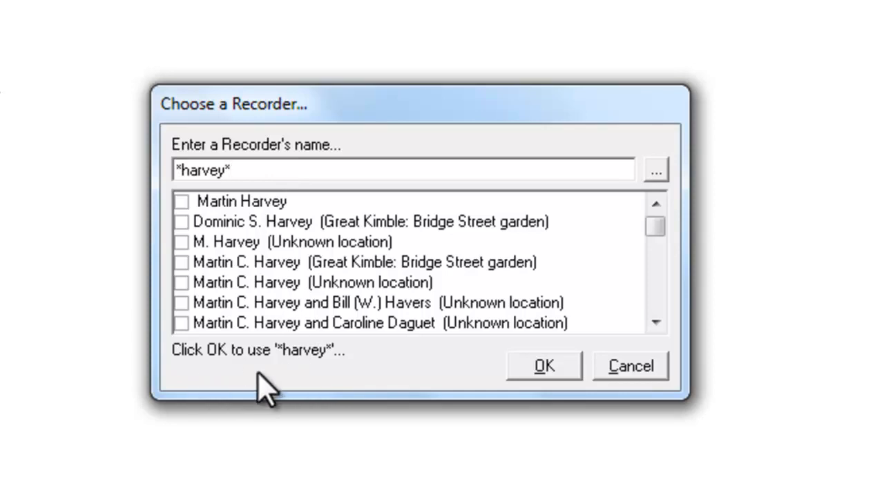
mouse_move(249, 394)
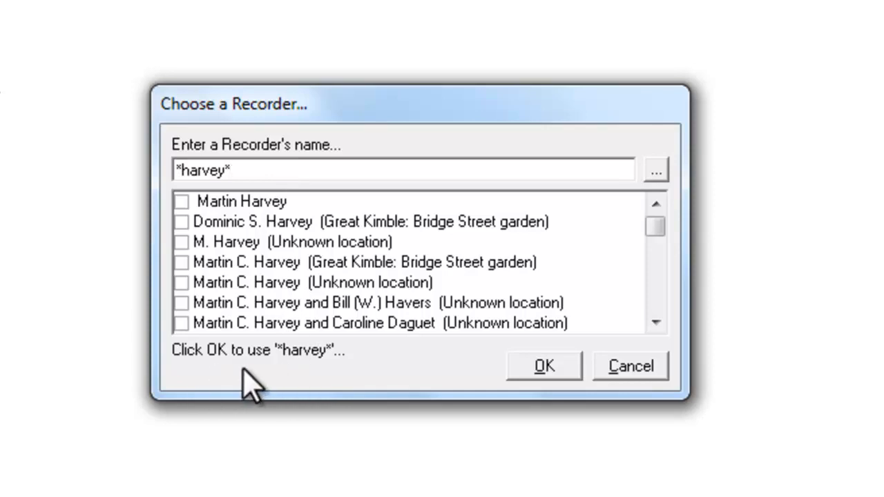
mouse_move(325, 377)
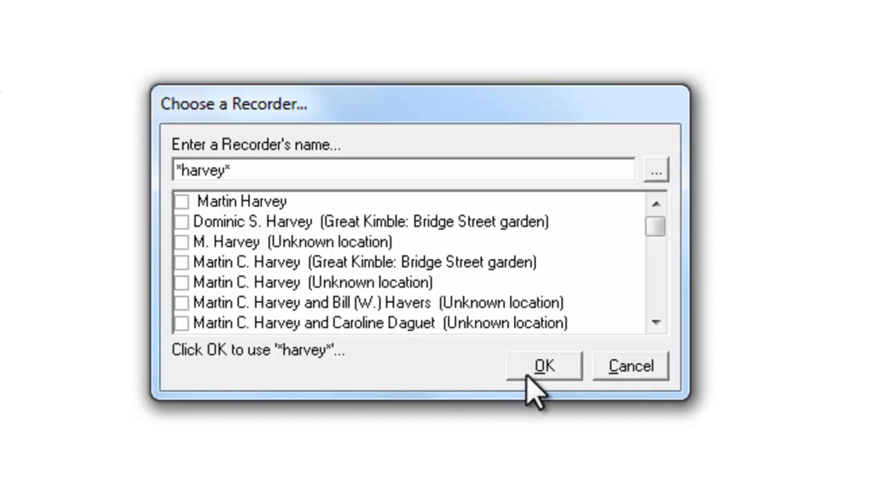
Run the query with '*harvey*' to list matching butterfly records.
left_click(544, 365)
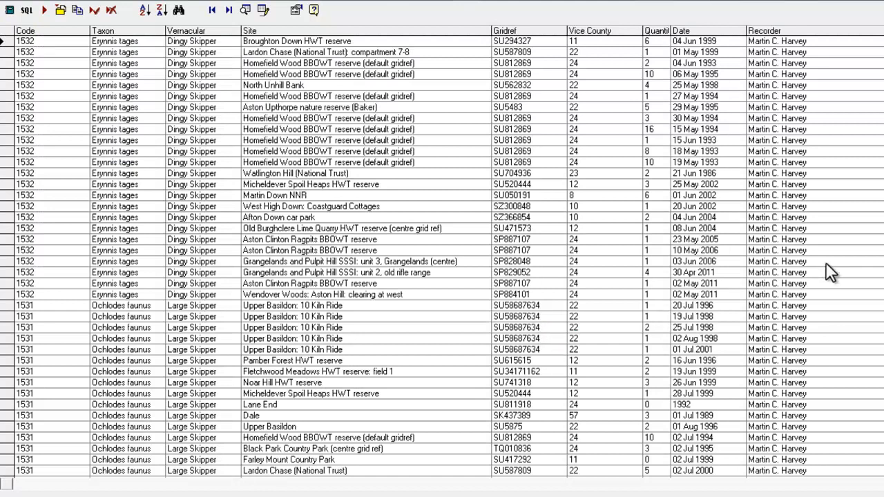
mouse_move(855, 332)
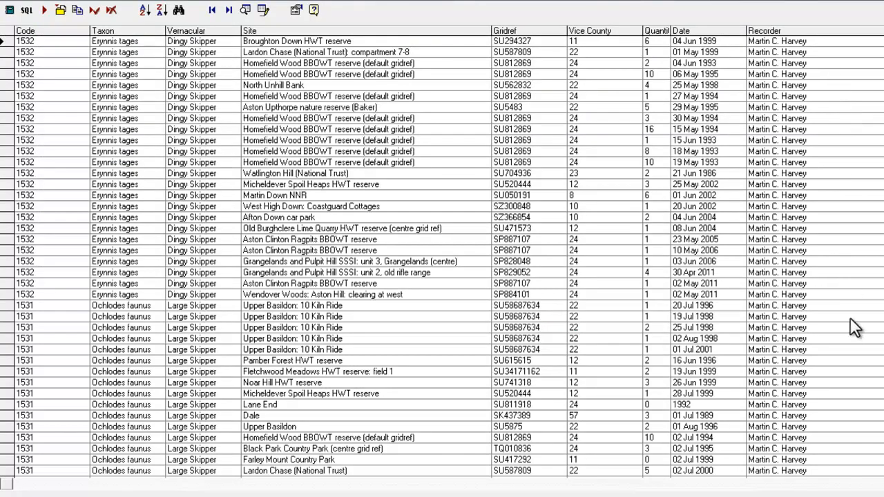
mouse_move(847, 126)
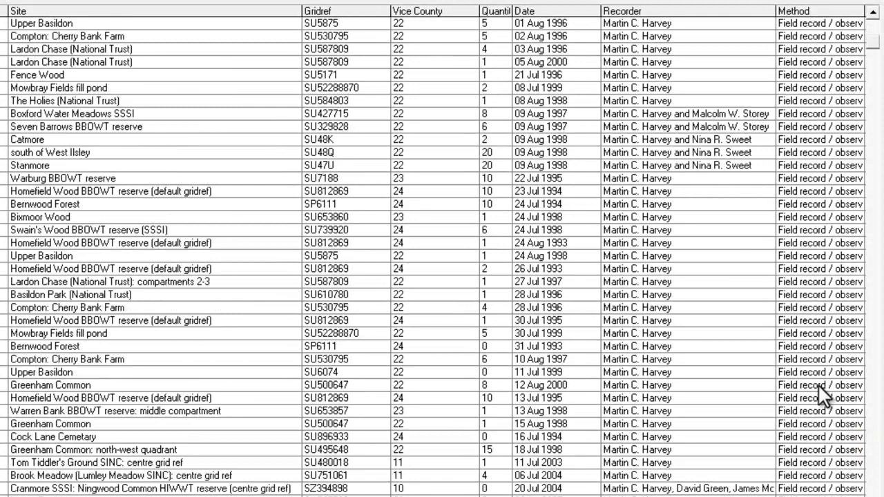
mouse_move(664, 124)
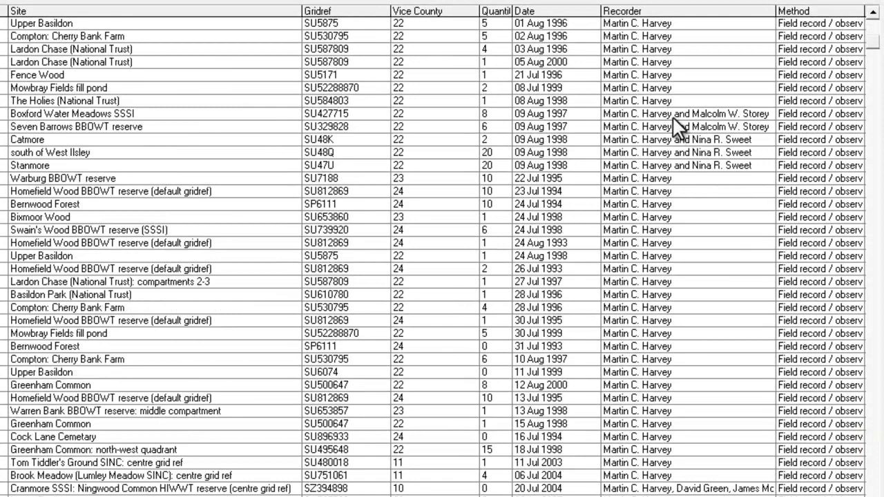
mouse_move(696, 252)
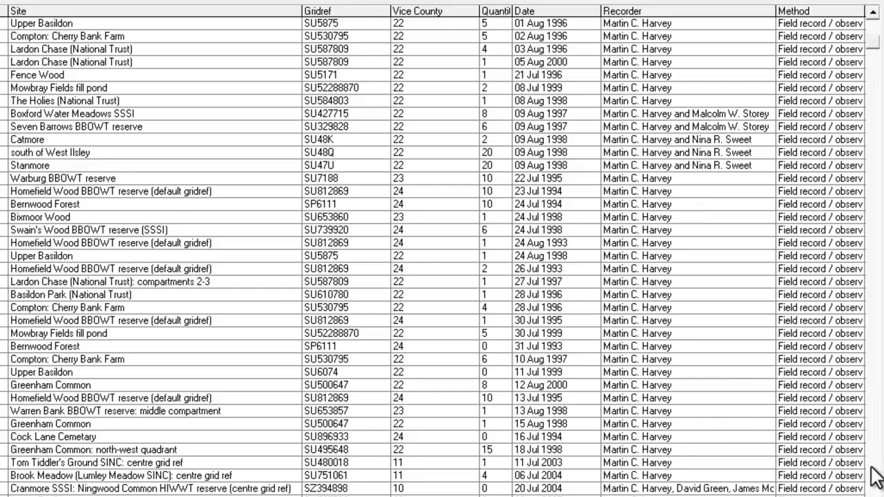
mouse_move(707, 440)
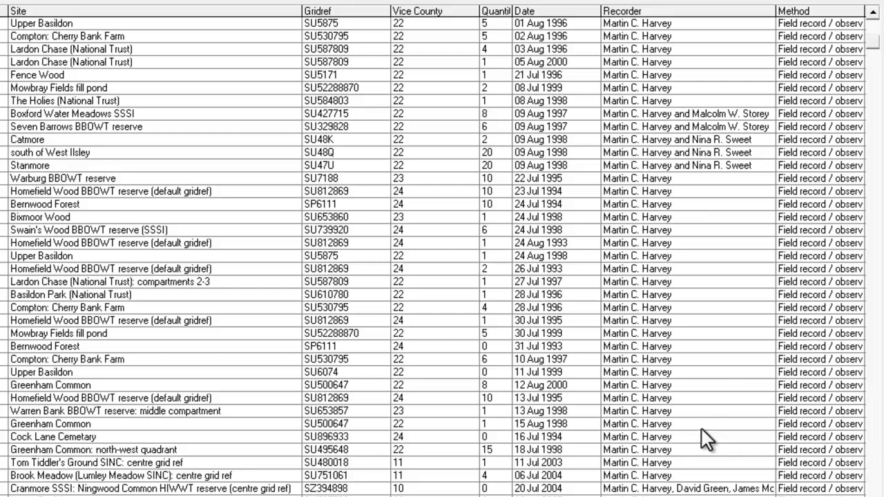
mouse_move(625, 366)
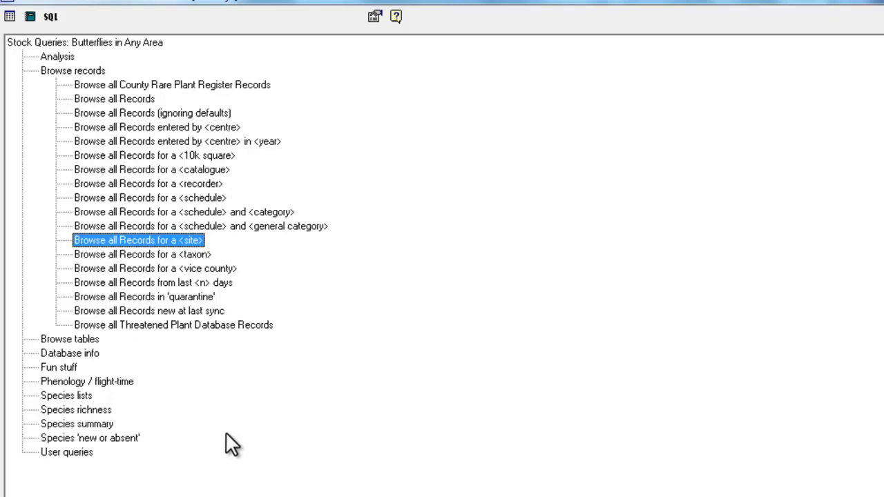
mouse_move(142, 285)
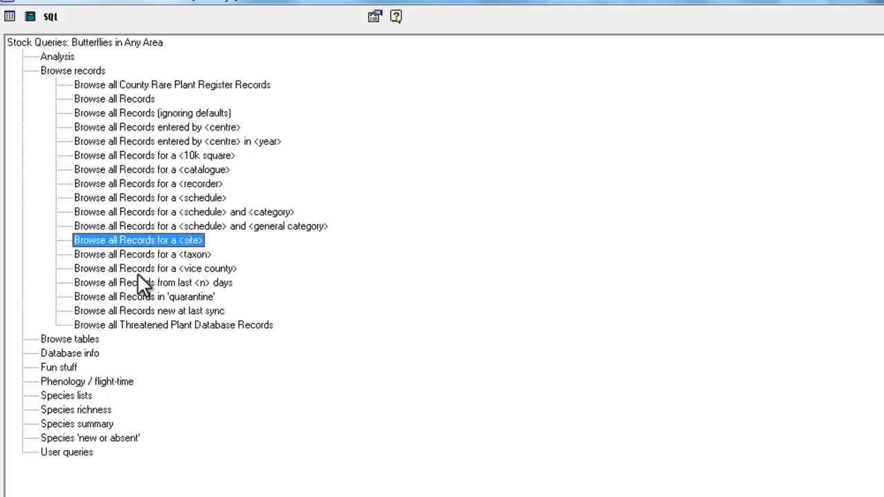
mouse_move(131, 247)
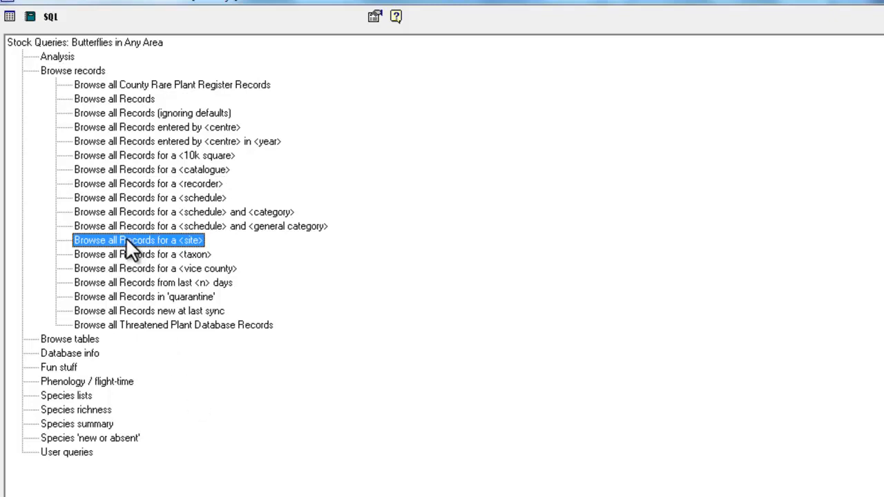
Launch 'Browse all Records for a <site>' to bring up the site chooser.
double_click(136, 239)
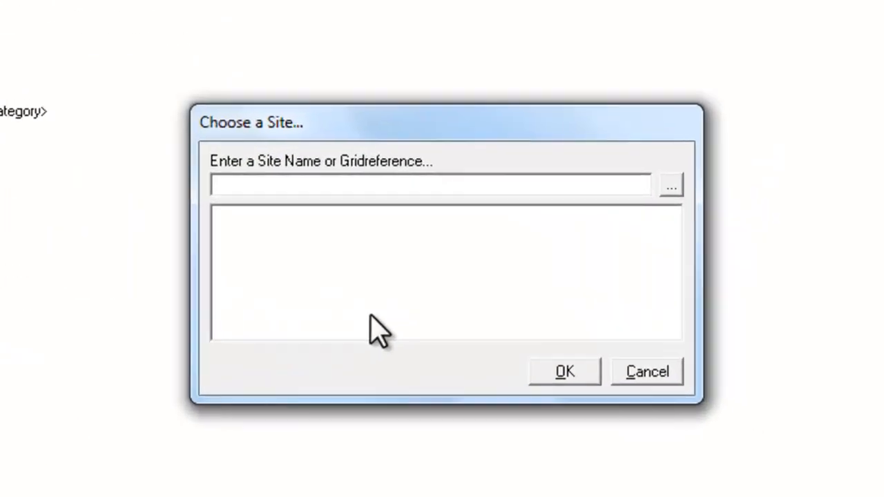
Search sites for 'lardon' and browse the 30 matching Lardon Chase sites.
type("lardon")
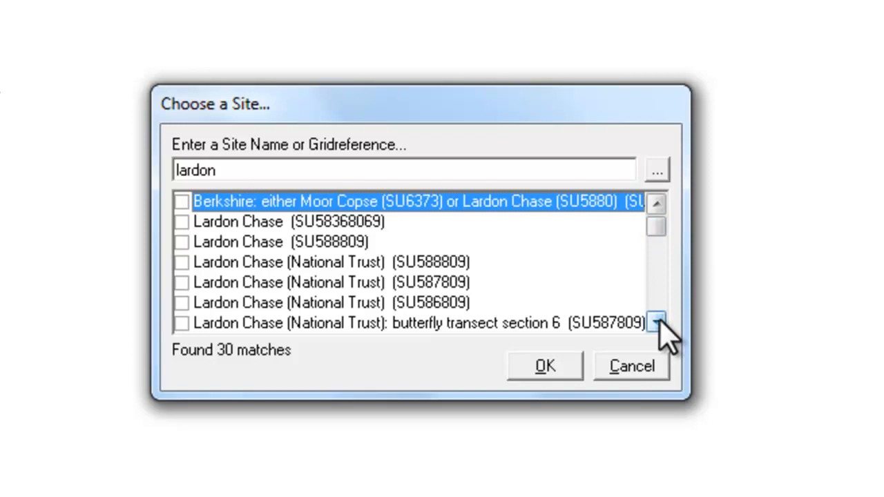
left_click(655, 322)
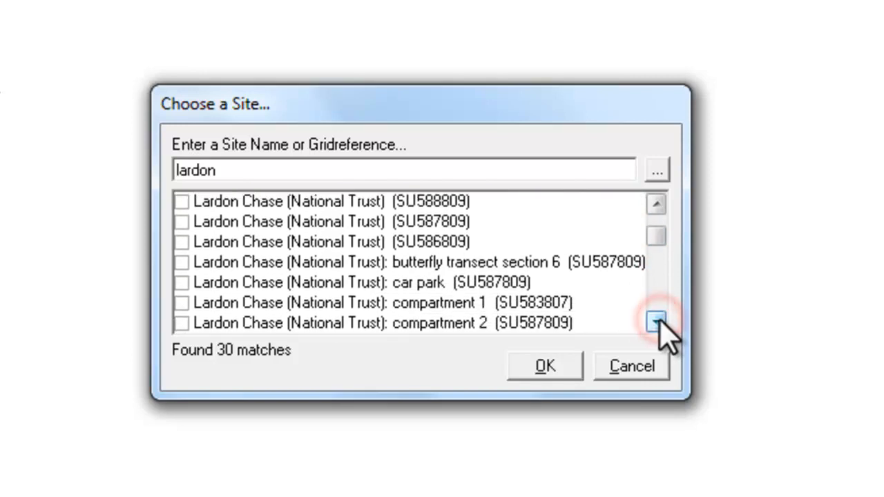
left_click(655, 320)
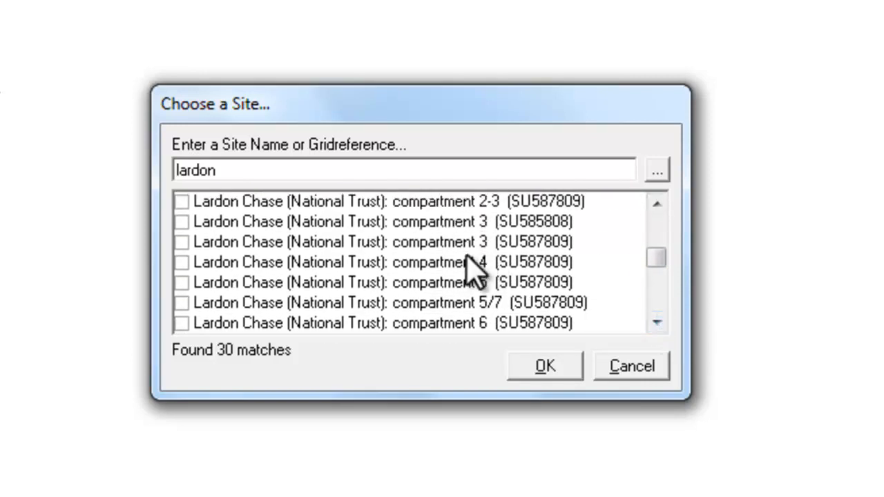
mouse_move(659, 331)
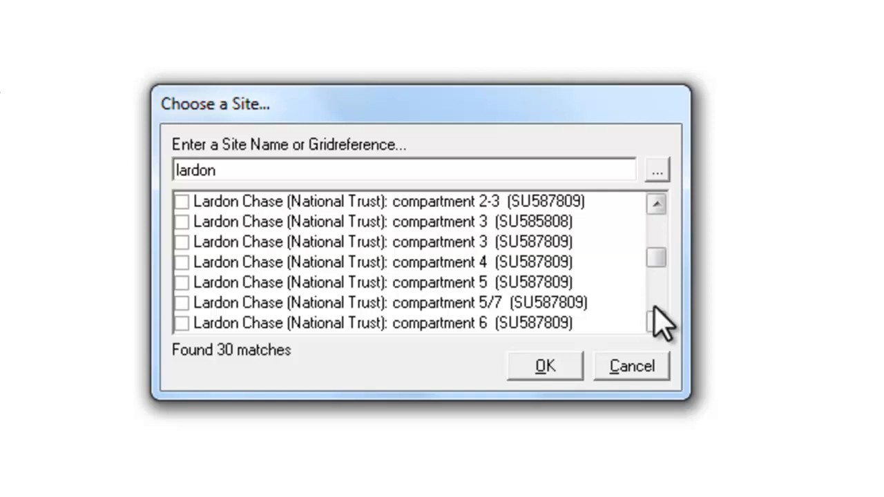
mouse_move(656, 324)
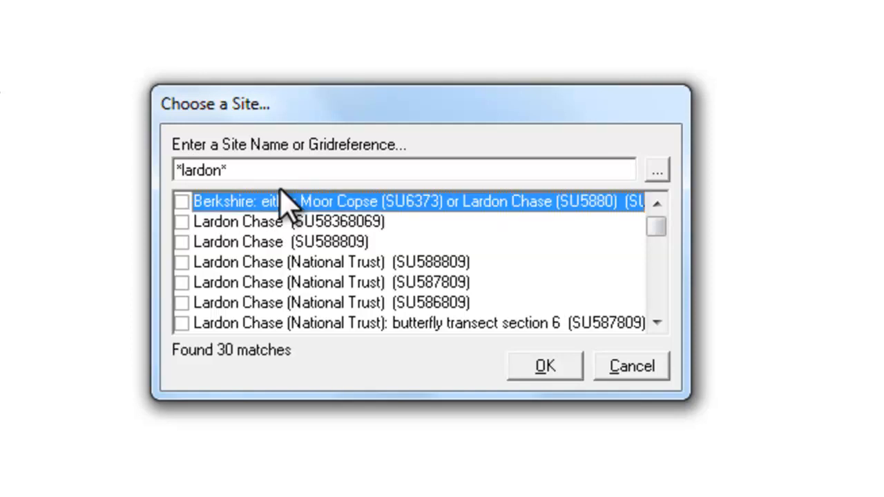
mouse_move(283, 170)
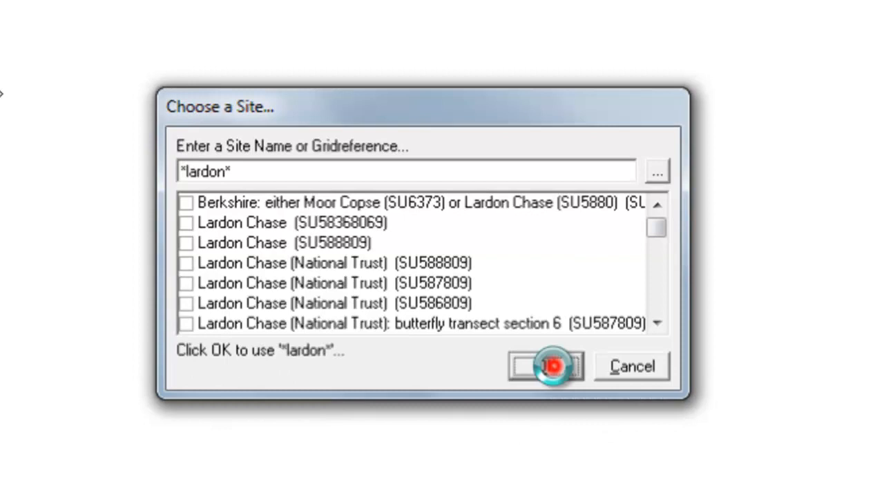
Run the Lardon site query, inspect compartments 2-3 and 3-7, then close the table.
left_click(550, 366)
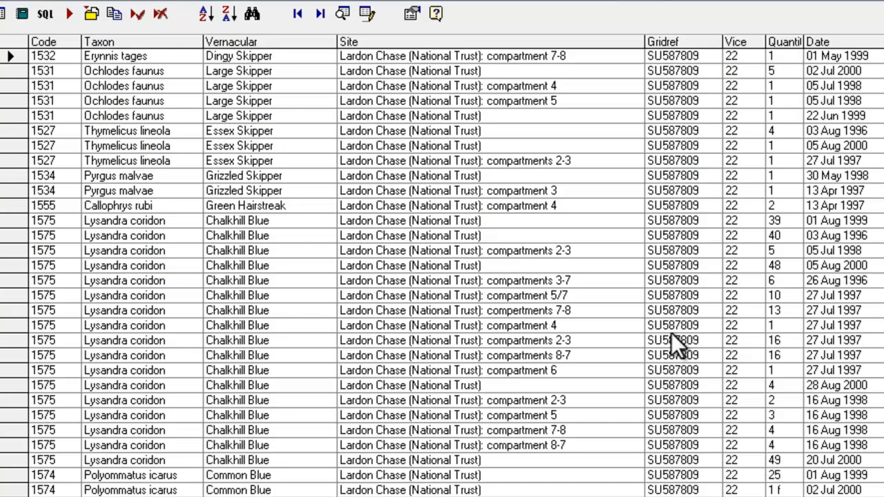
mouse_move(524, 338)
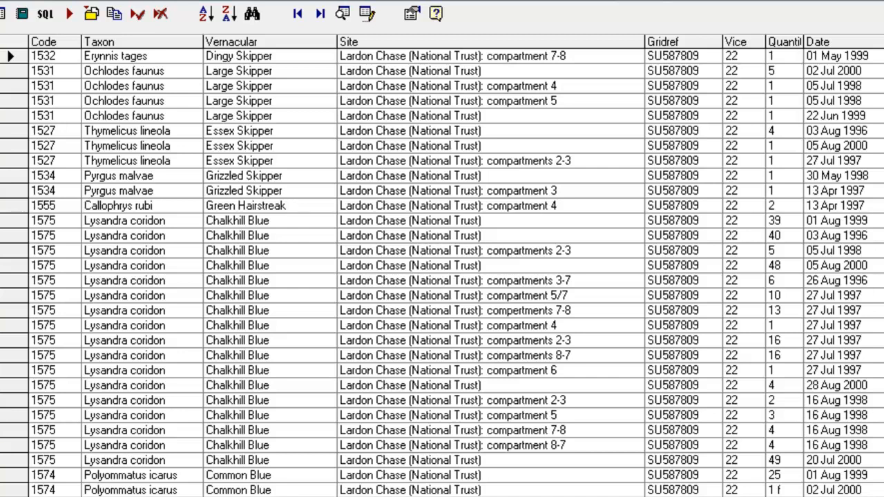
mouse_move(580, 200)
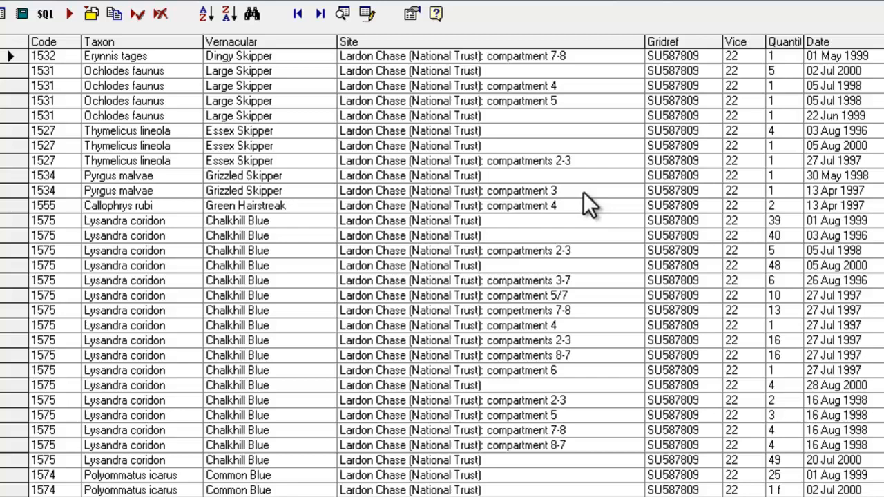
left_click(448, 190)
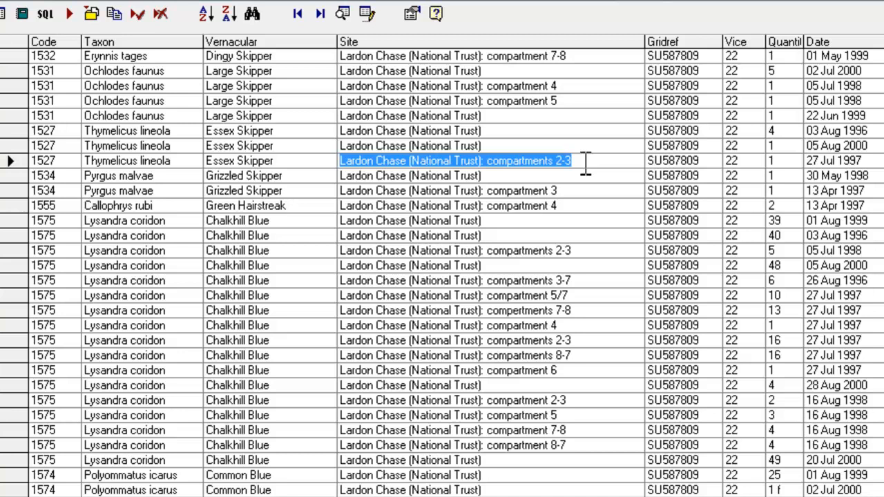
mouse_move(595, 312)
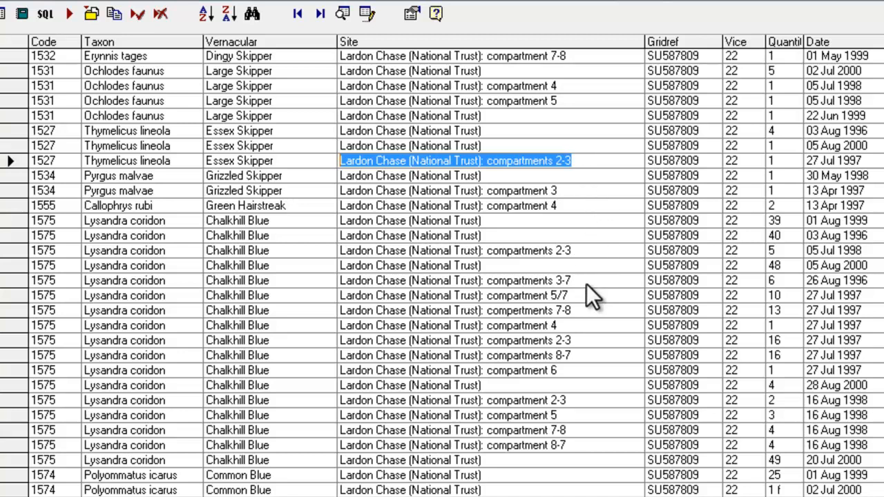
left_click(481, 280)
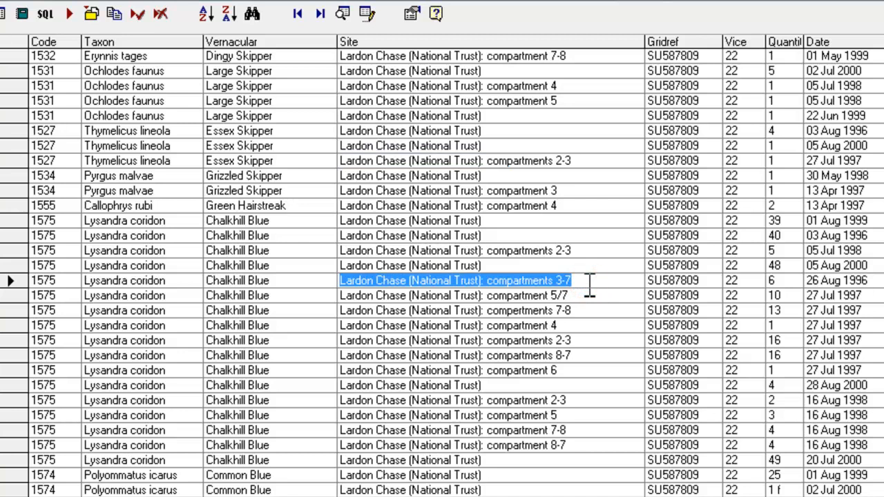
mouse_move(431, 243)
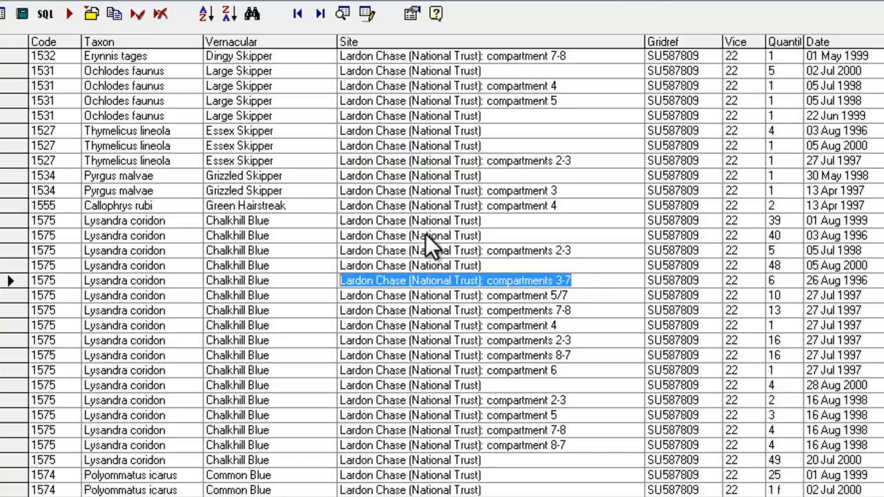
mouse_move(39, 35)
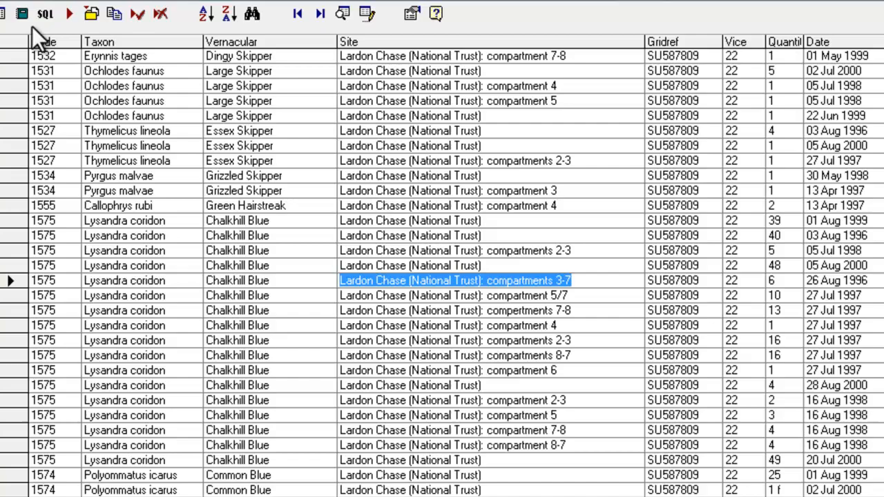
left_click(22, 13)
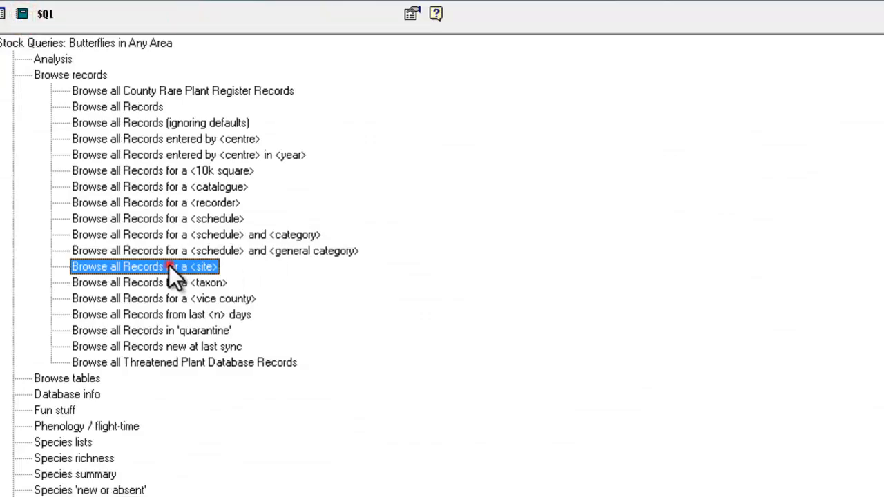
Run 'Browse all Records for a <site>' with the site pattern *lardon*3*.
double_click(144, 266)
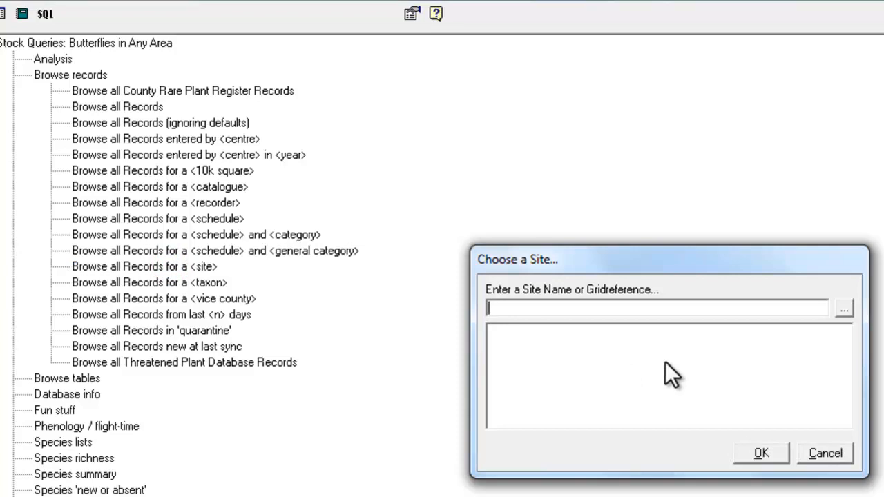
type("*lardon*")
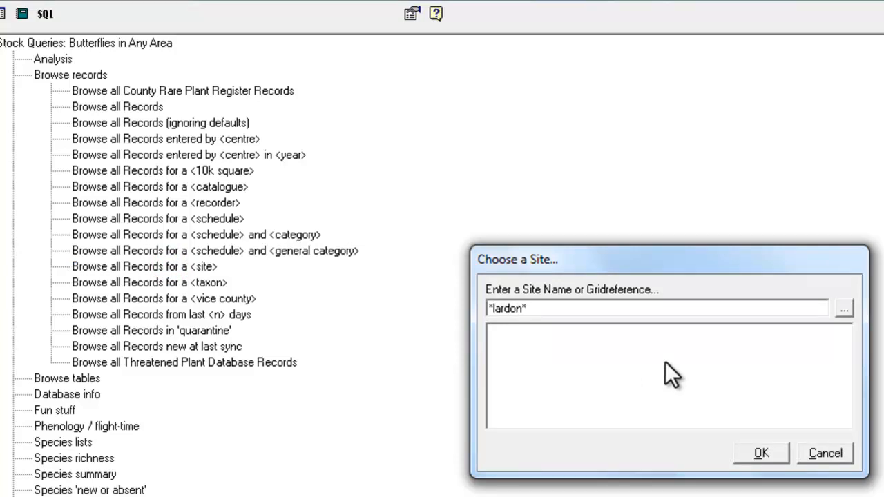
type("3")
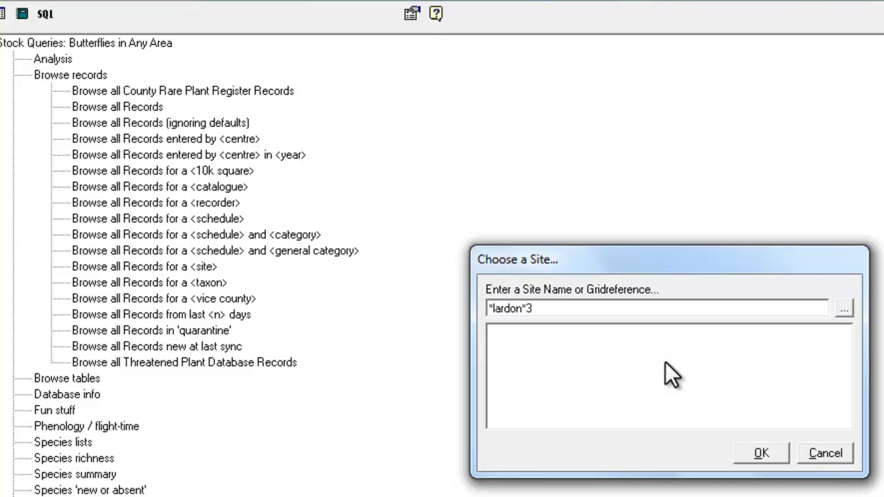
type("*")
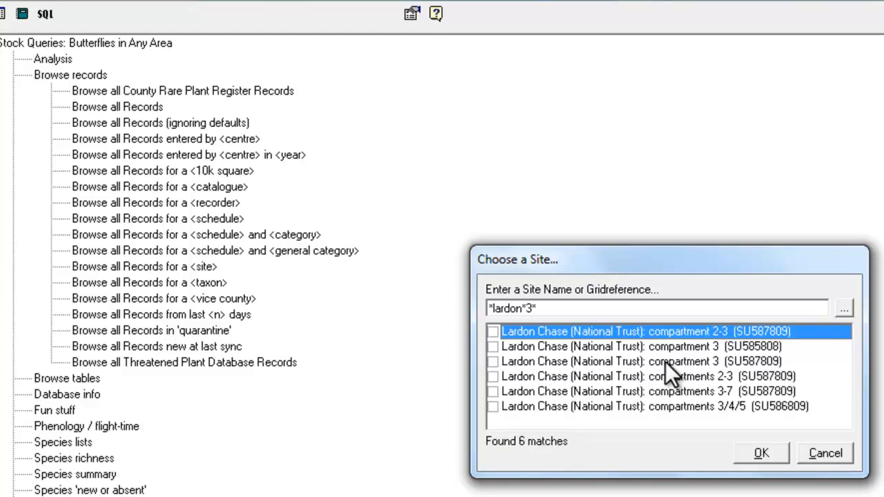
mouse_move(723, 397)
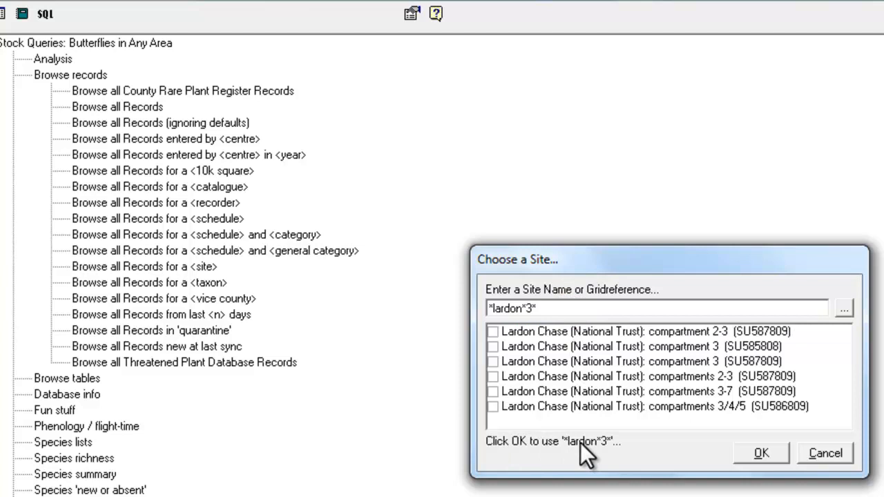
left_click(767, 453)
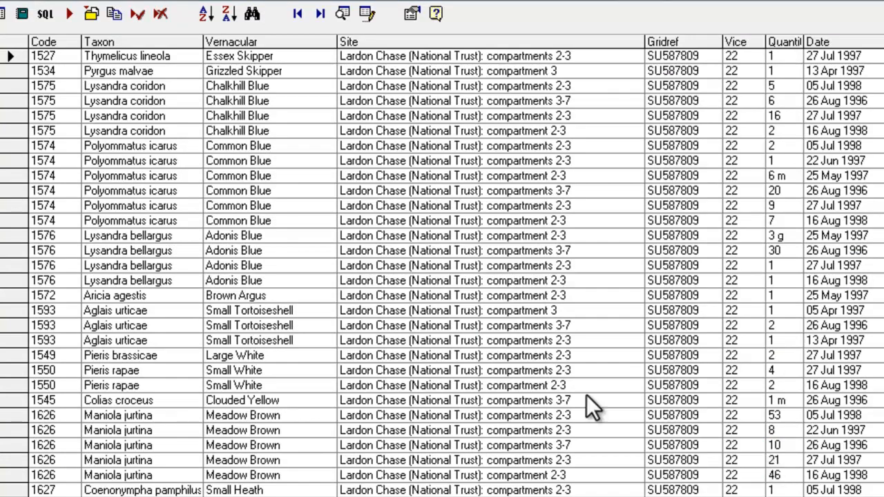
mouse_move(74, 99)
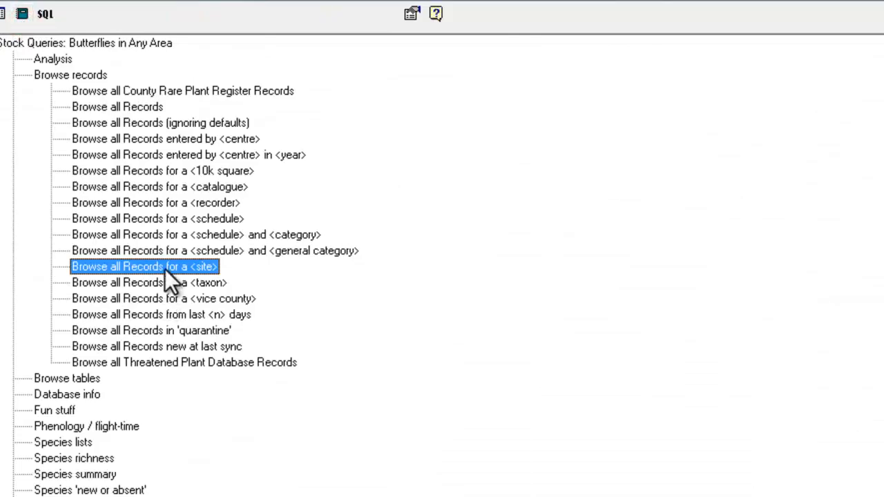
mouse_move(75, 484)
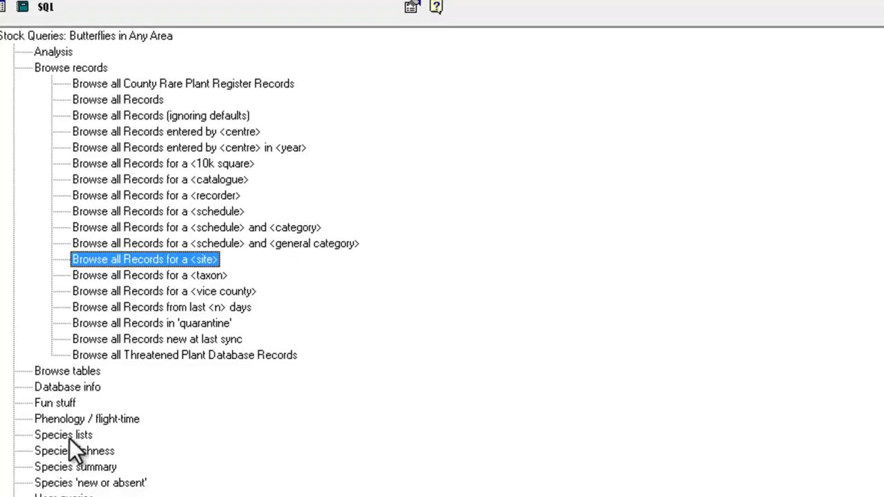
Expand the Species lists group in the stock query tree.
left_click(63, 433)
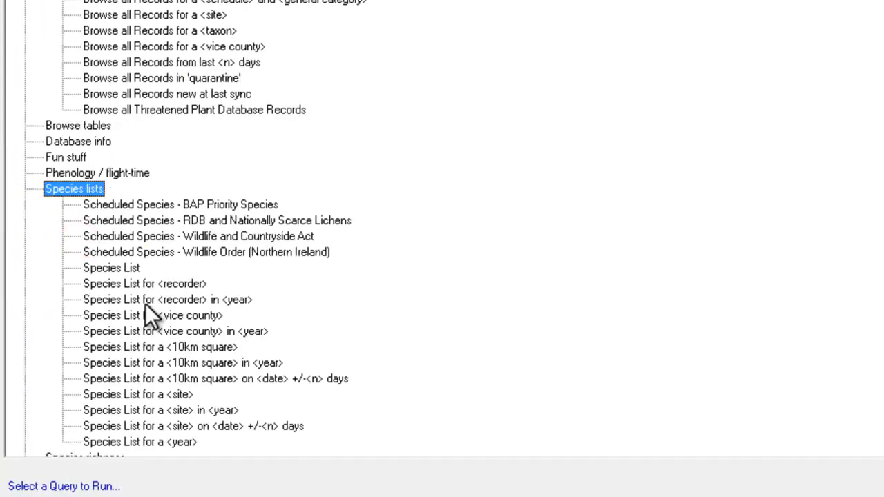
mouse_move(200, 424)
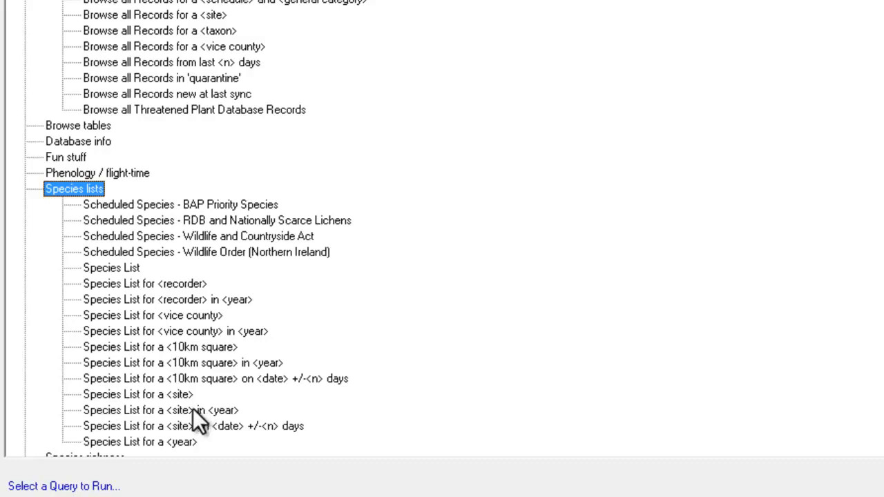
mouse_move(181, 418)
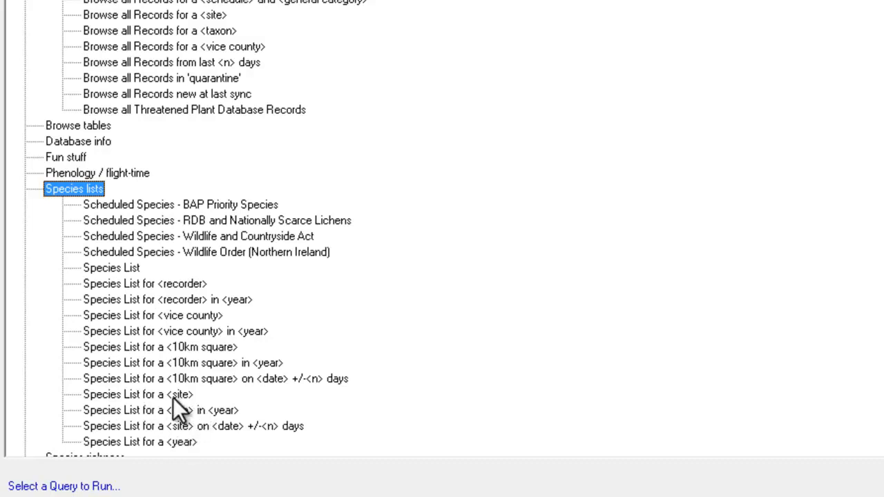
Run 'Species List for a <site>' with the site pattern *lardon*3*.
double_click(136, 395)
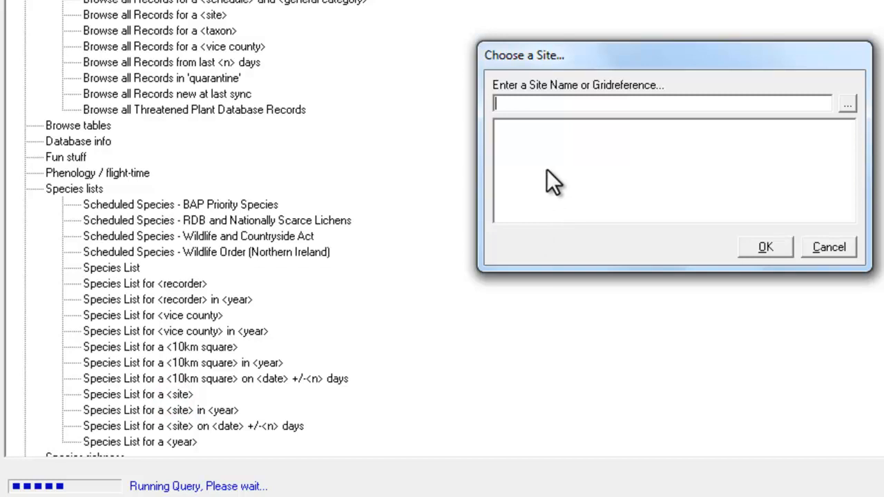
type("*lar")
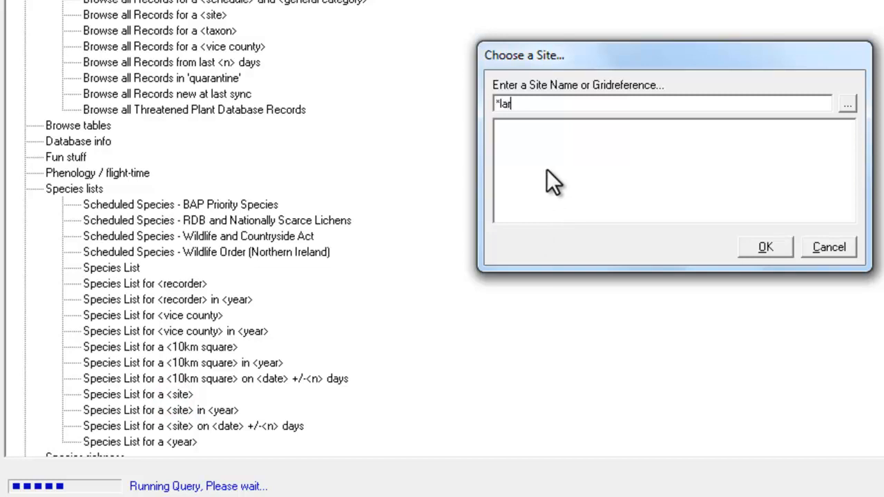
type("don*3*")
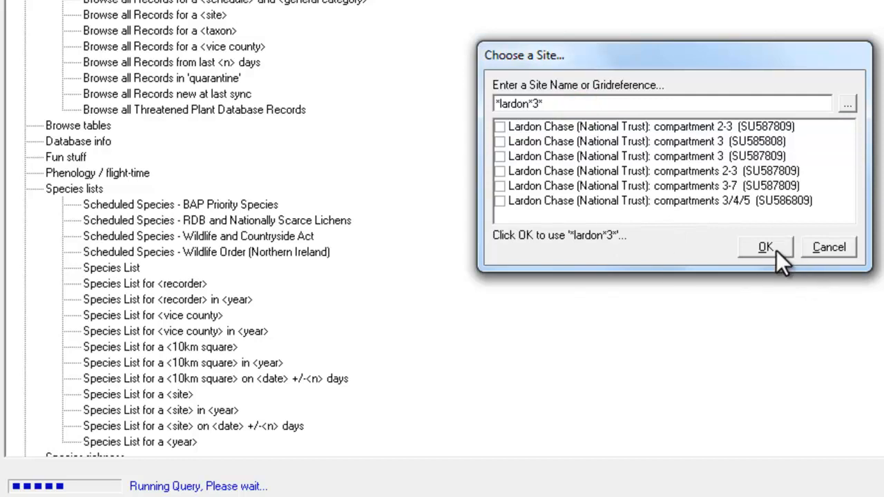
left_click(762, 247)
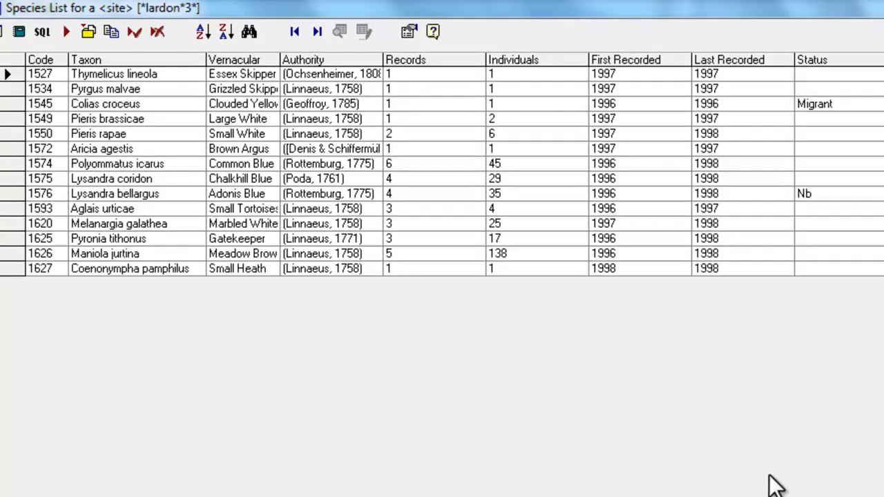
mouse_move(752, 473)
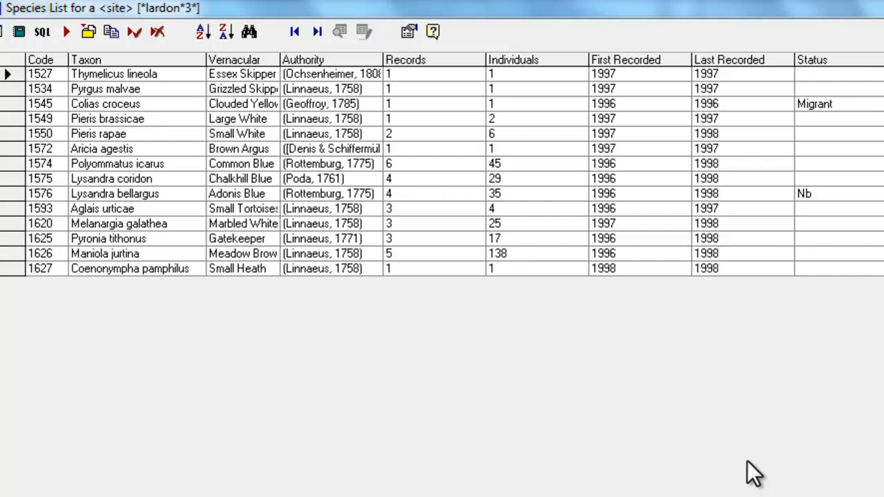
mouse_move(288, 158)
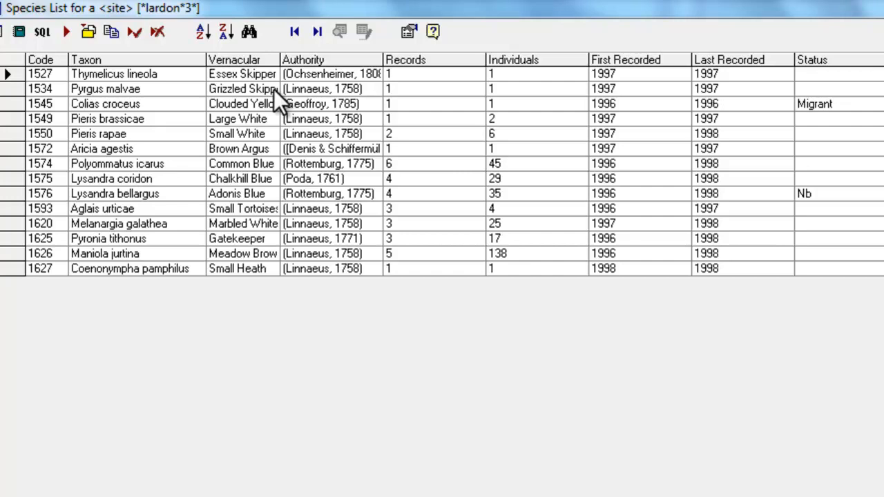
Widen the species list's Vernacular column, then return to the stock record-browsing queries.
left_click_drag(279, 59, 330, 59)
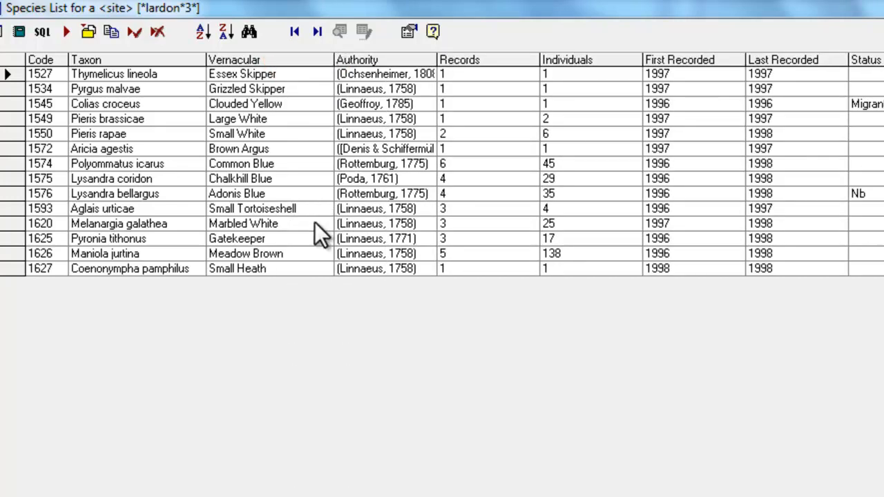
mouse_move(321, 100)
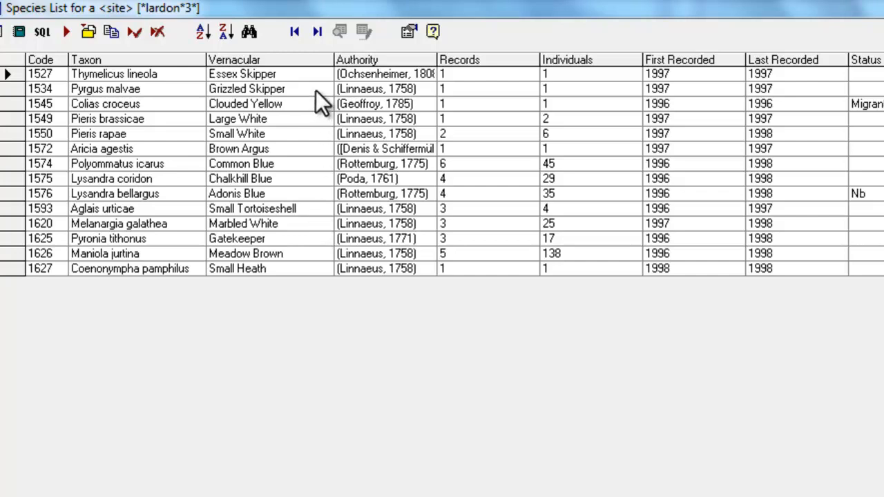
mouse_move(335, 227)
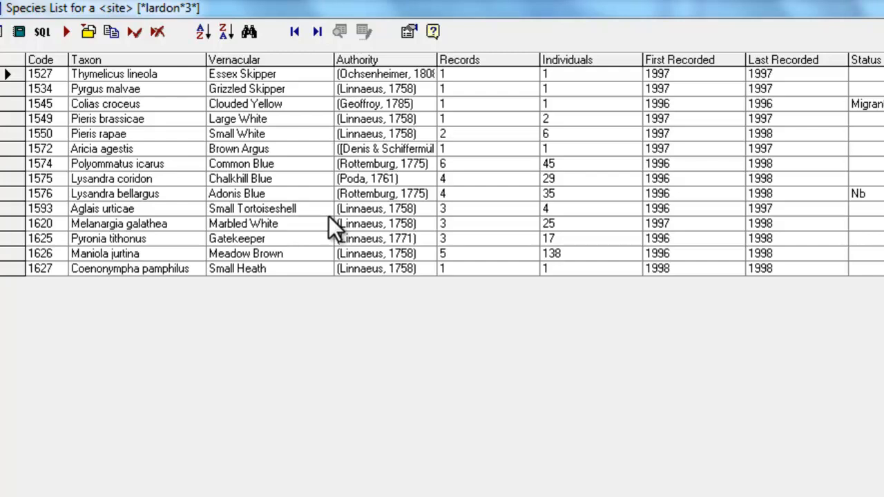
left_click(10, 36)
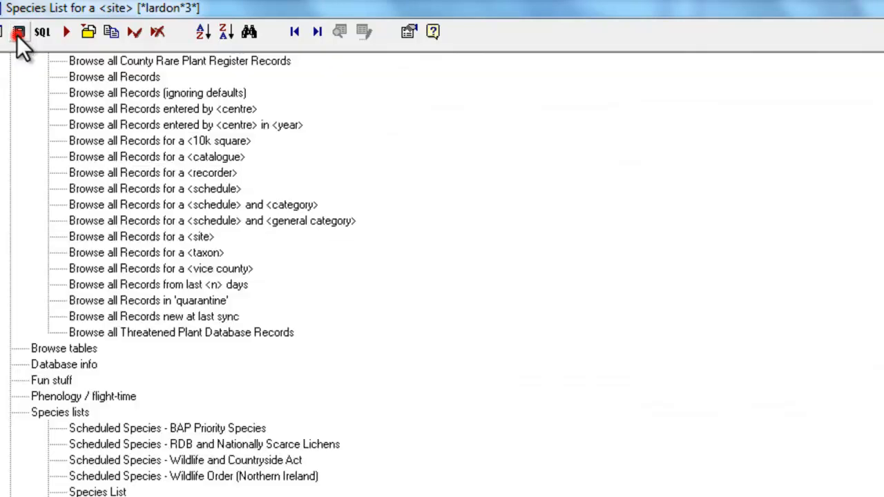
left_click(141, 236)
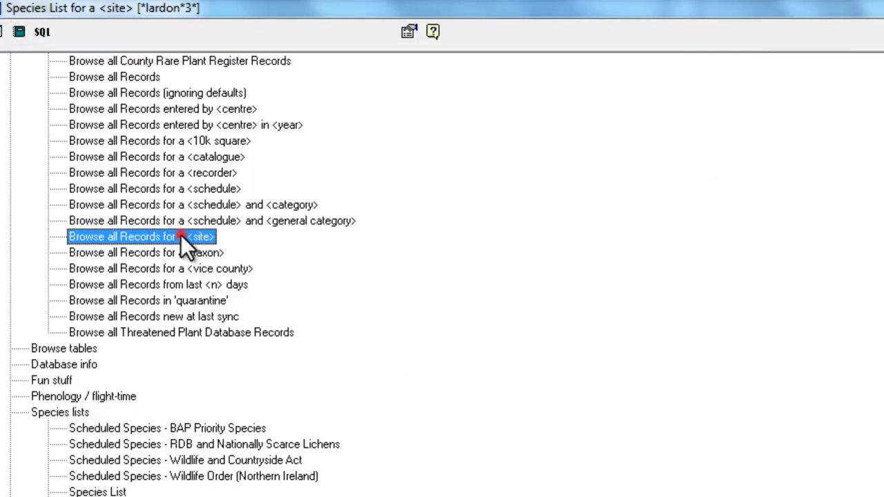
mouse_move(129, 243)
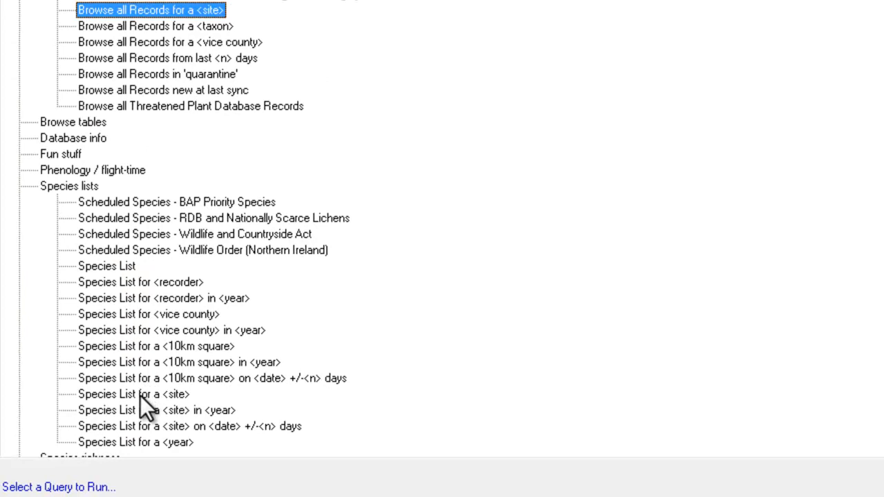
left_click(133, 393)
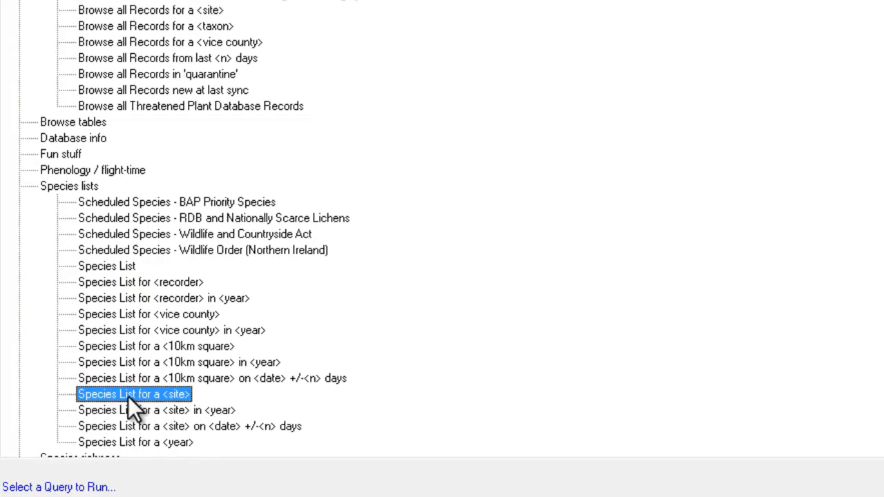
mouse_move(433, 399)
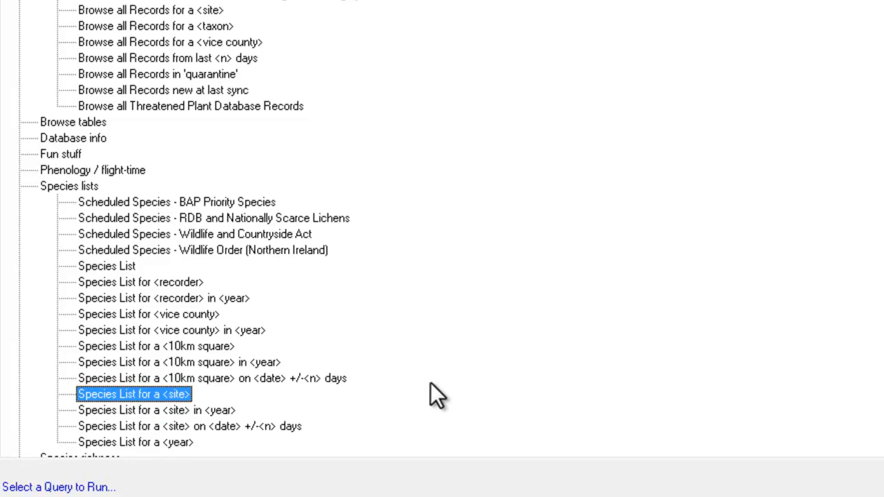
mouse_move(450, 381)
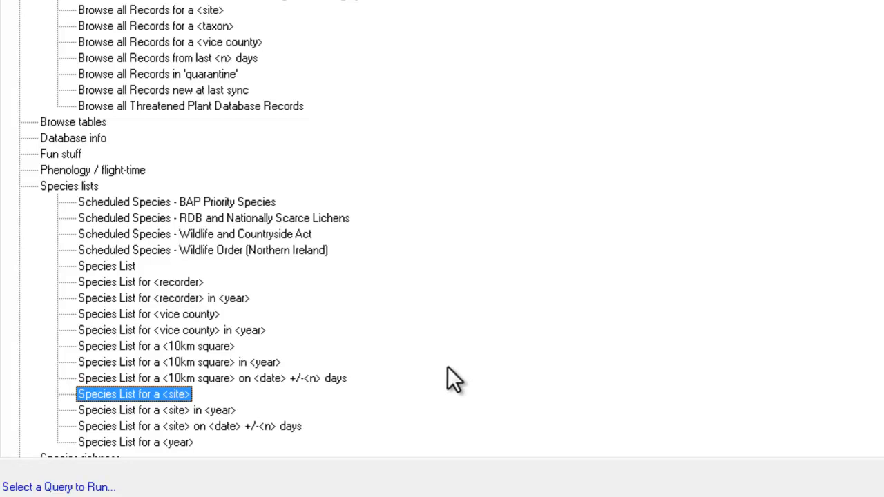
mouse_move(522, 370)
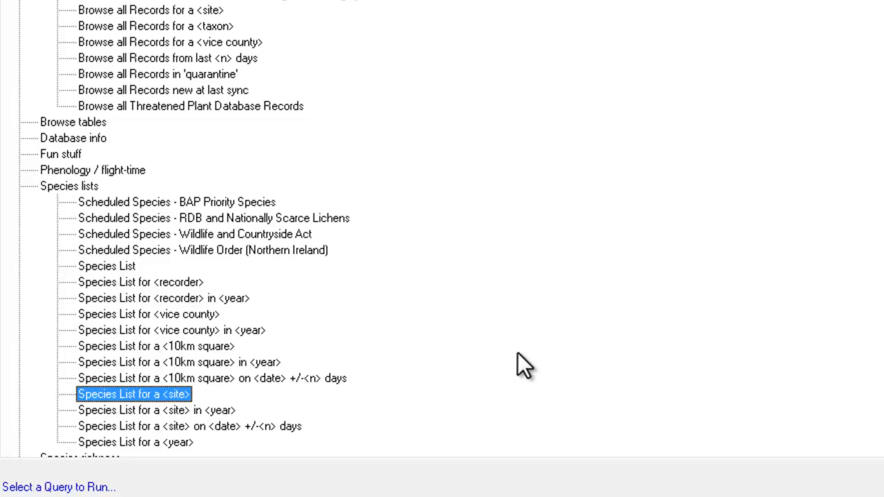